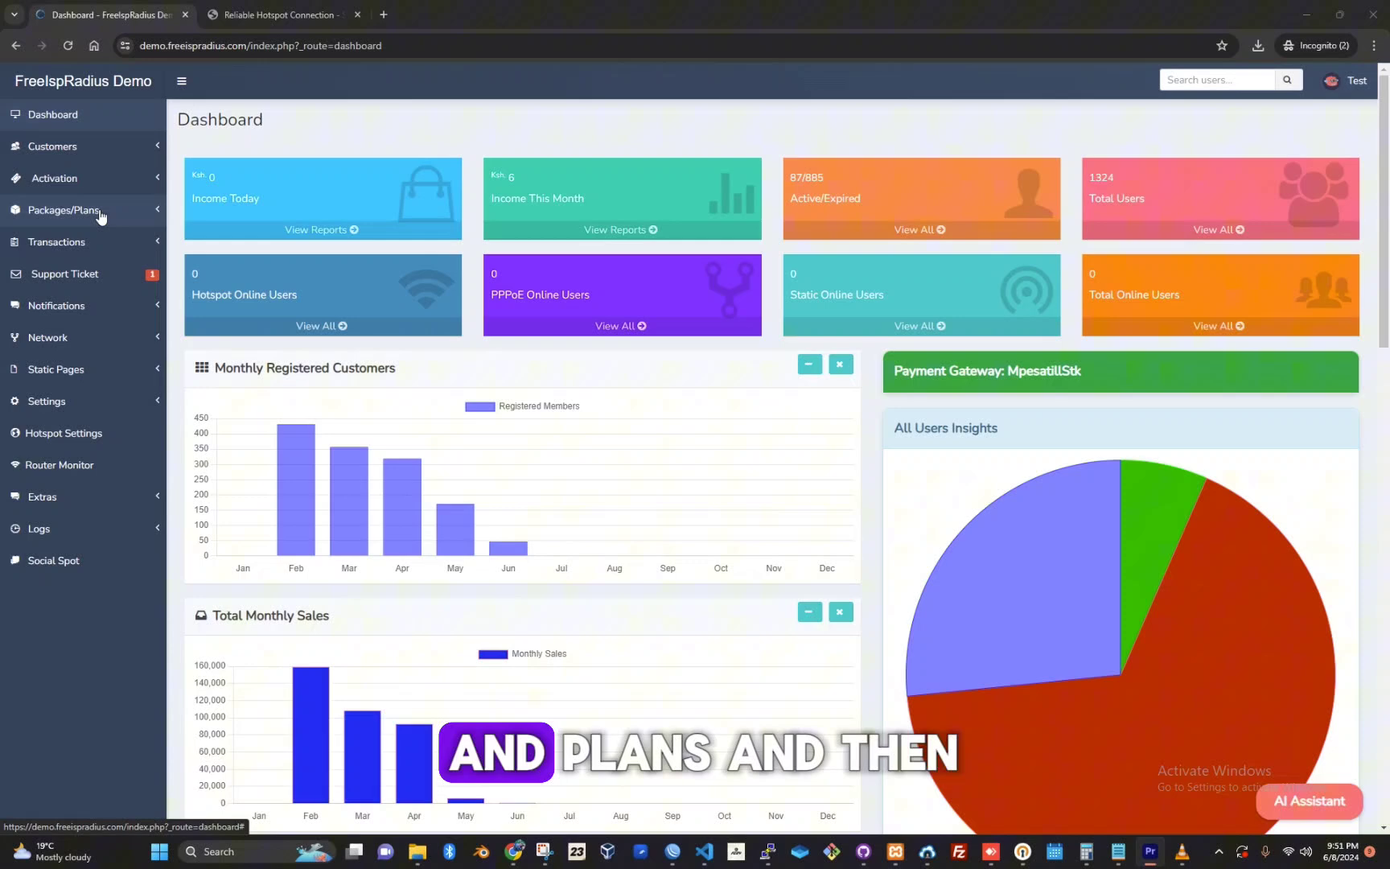
Expand the Packages/Plans sidebar menu to list the available plan types.
click(62, 211)
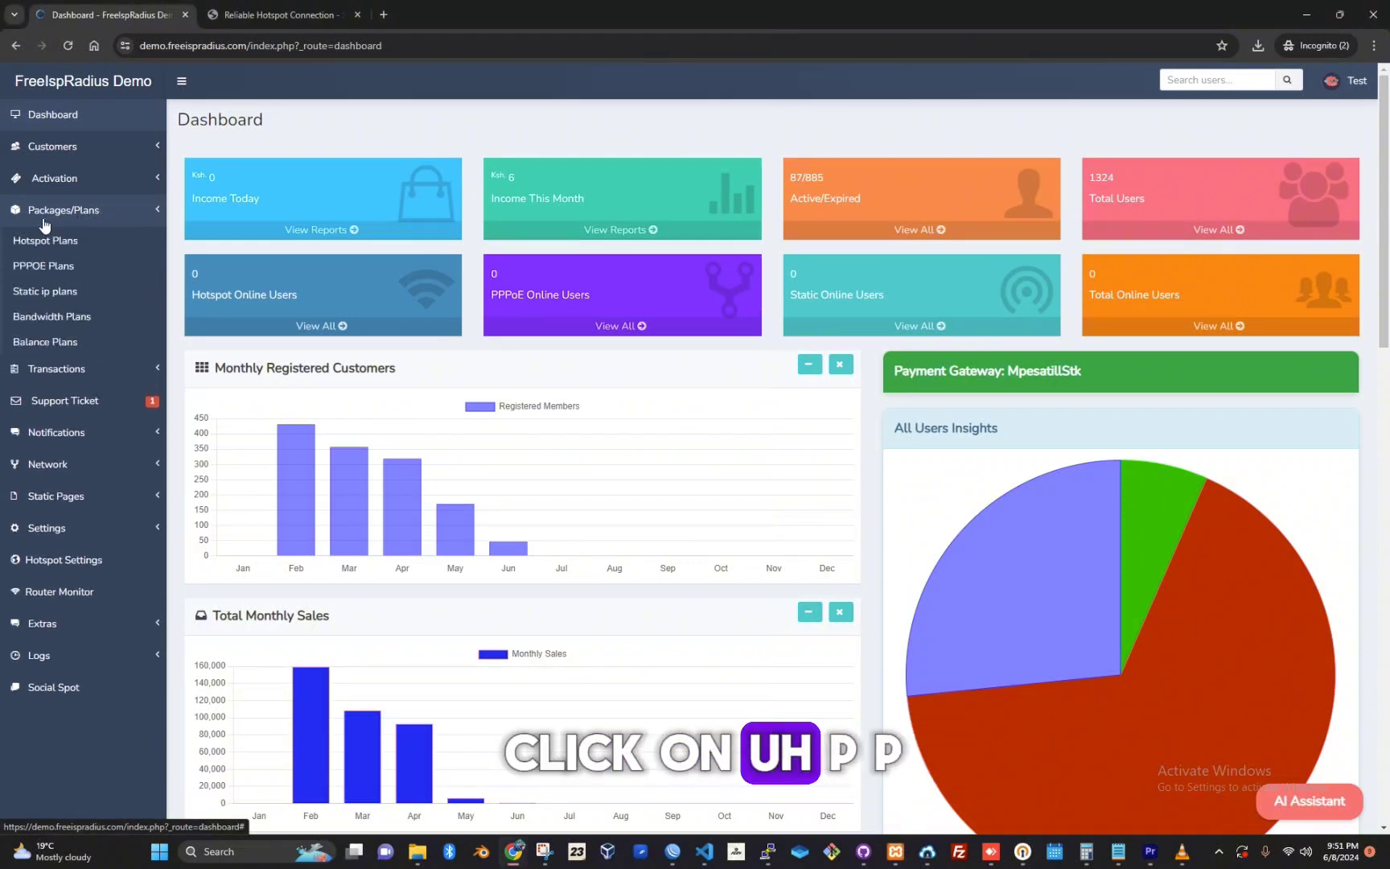
click(42, 266)
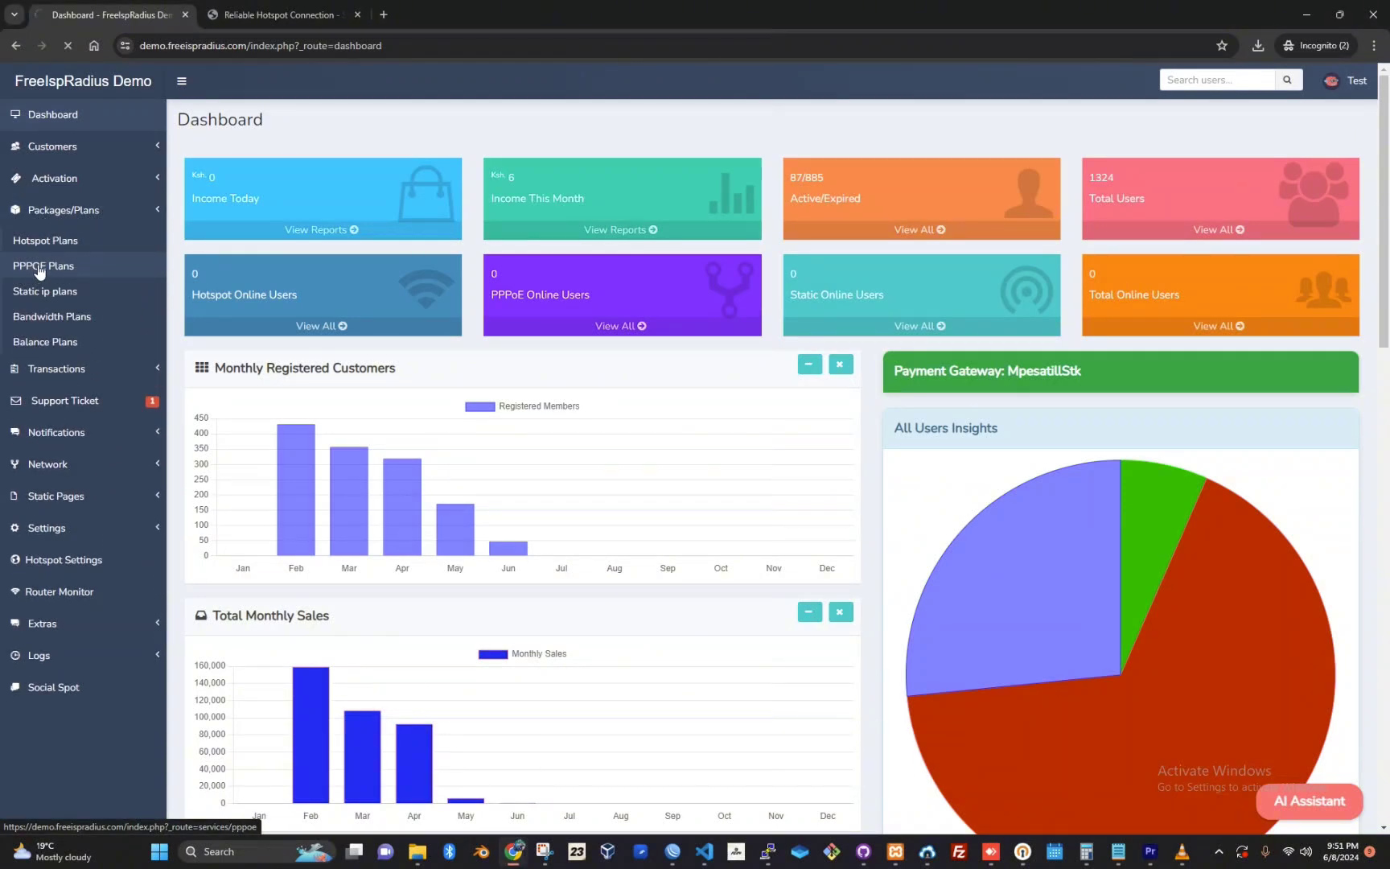
Show the PPPoE Plans page with its empty plan table.
click(43, 266)
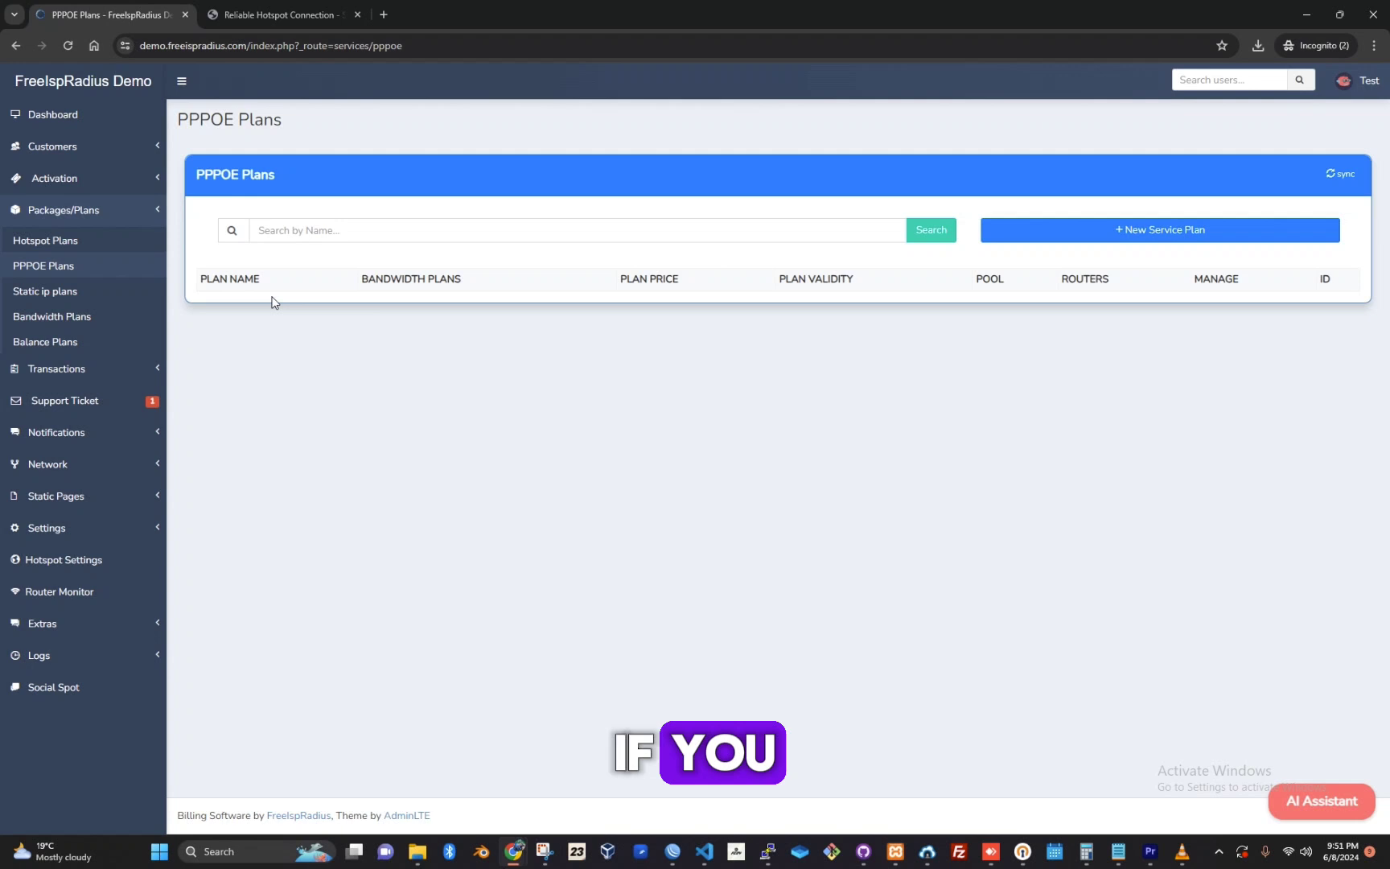
mouse_move(532, 266)
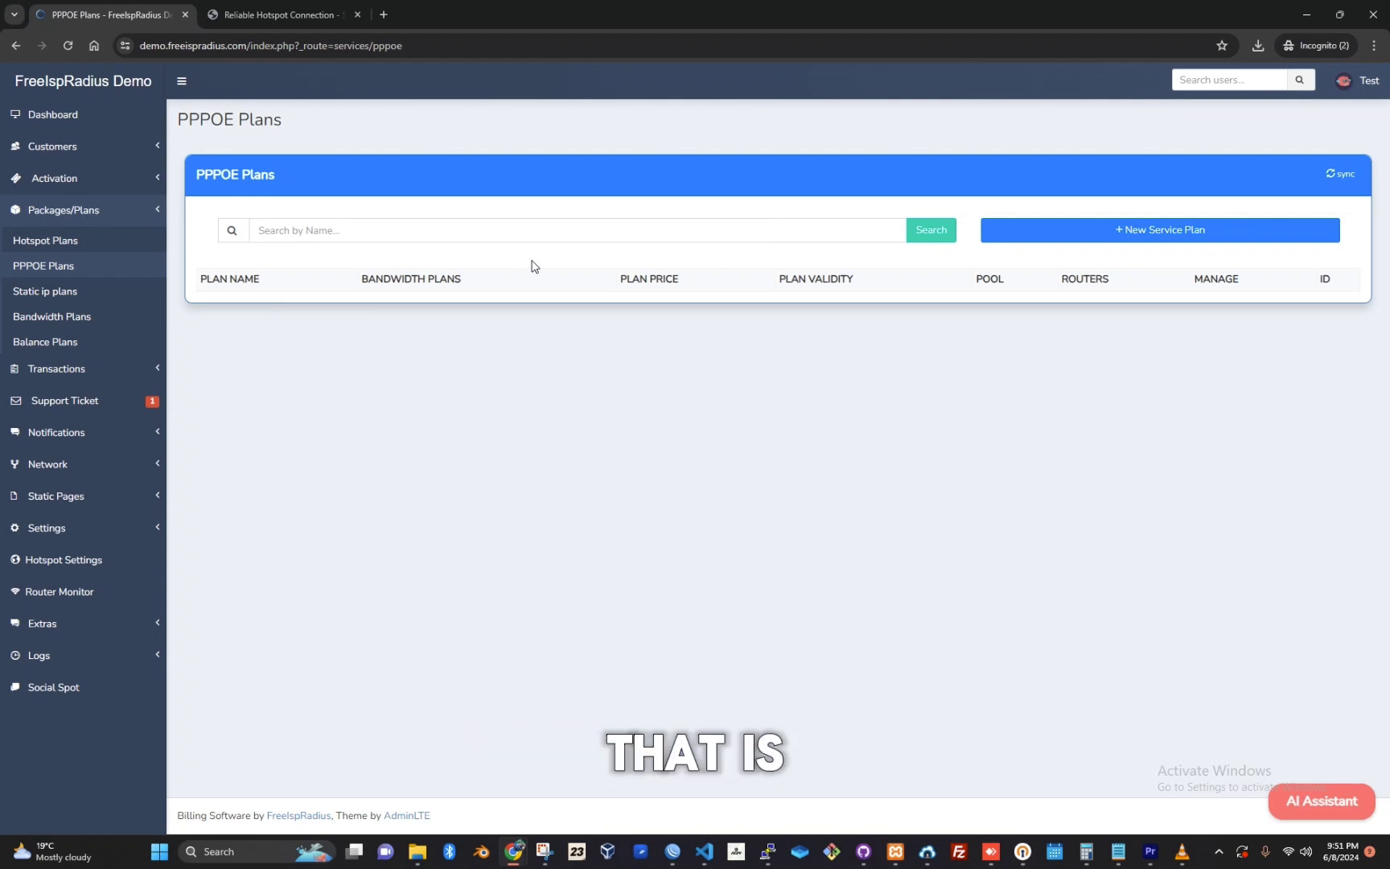
mouse_move(858, 288)
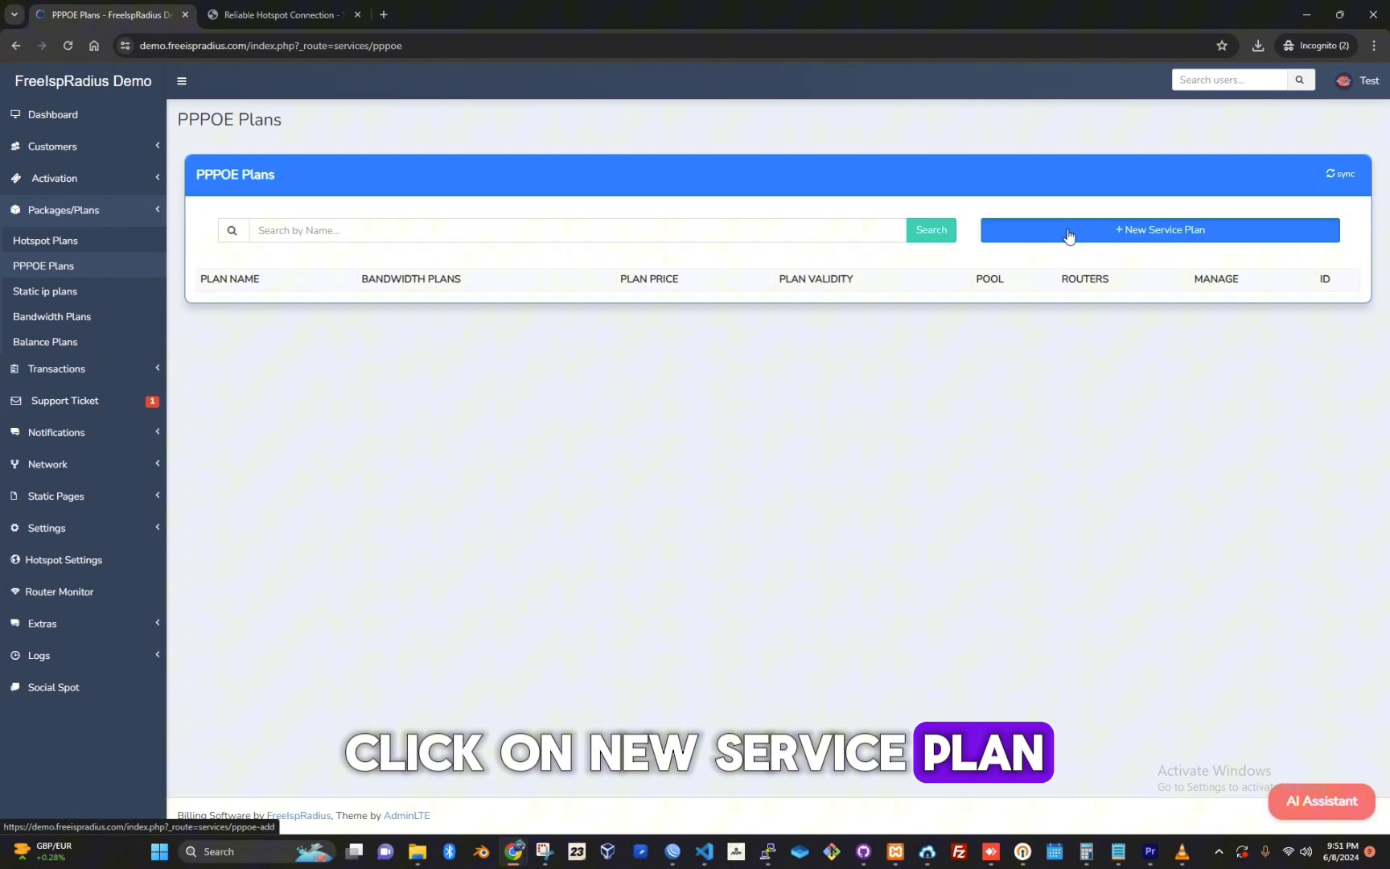
Begin a new PPPoE service plan named '1 MBPS' using the 1 MBPS bandwidth.
click(1159, 230)
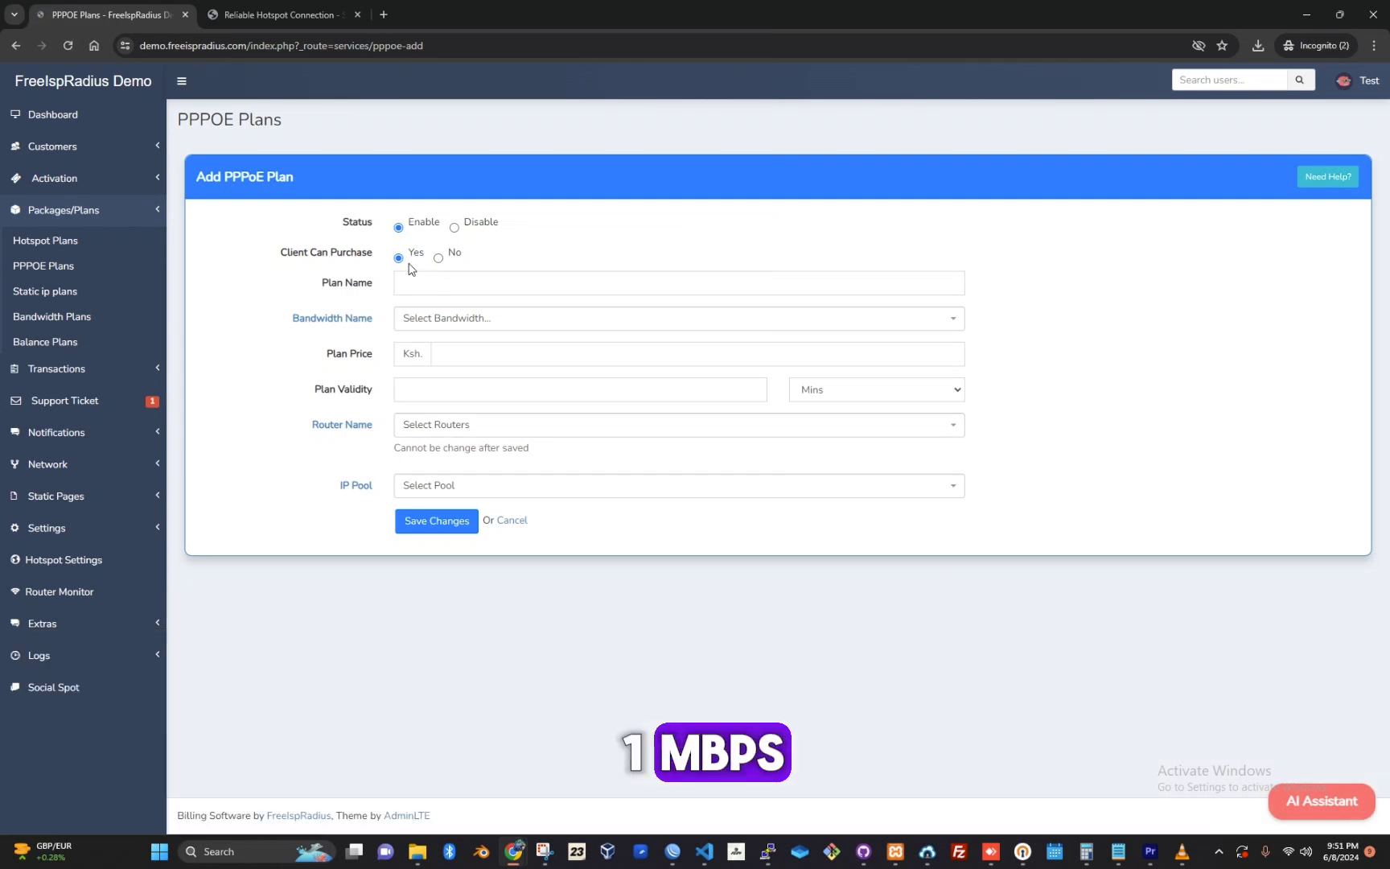
click(679, 283)
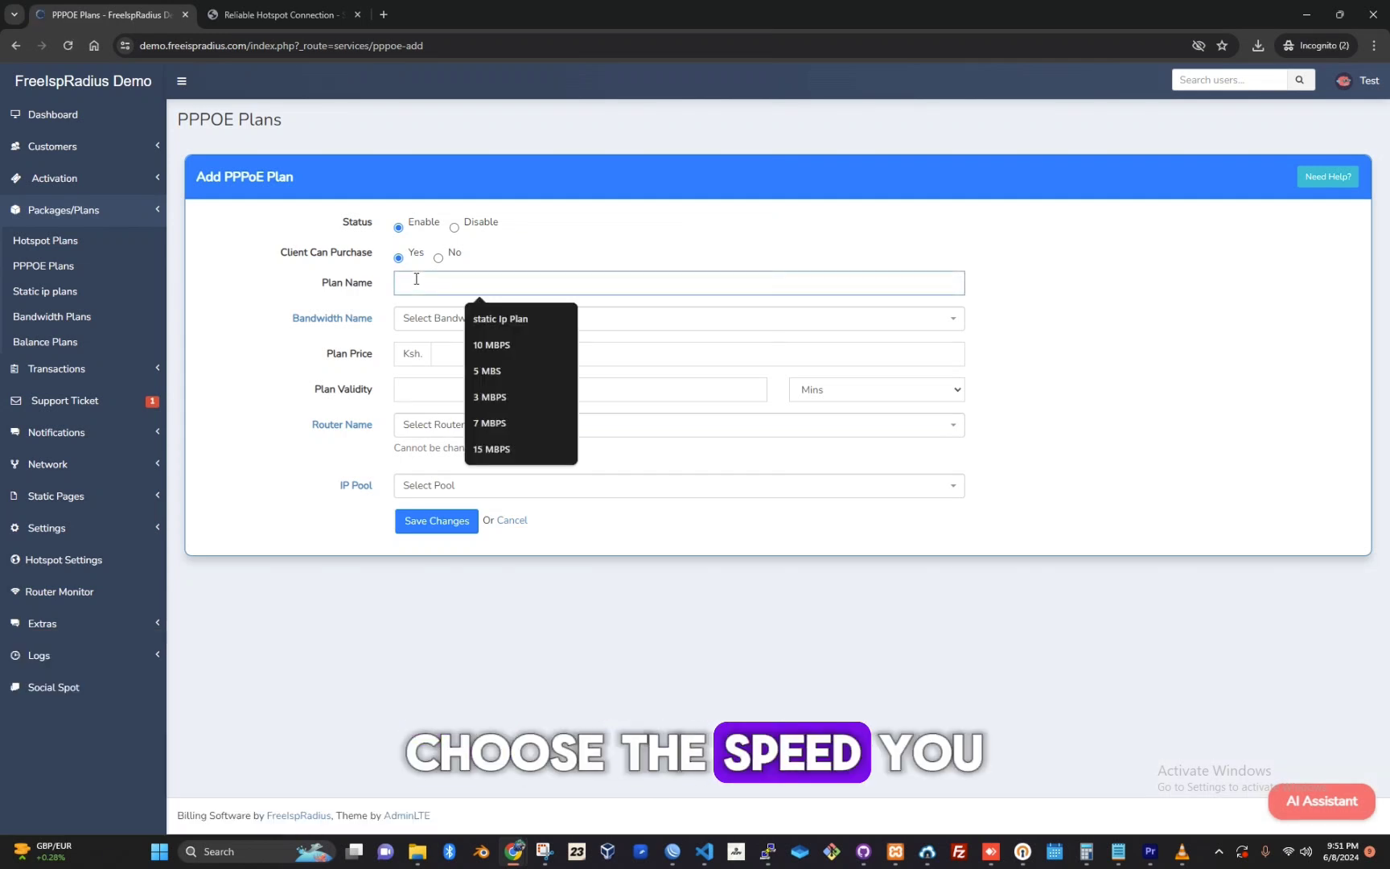
text(1 MBPS)
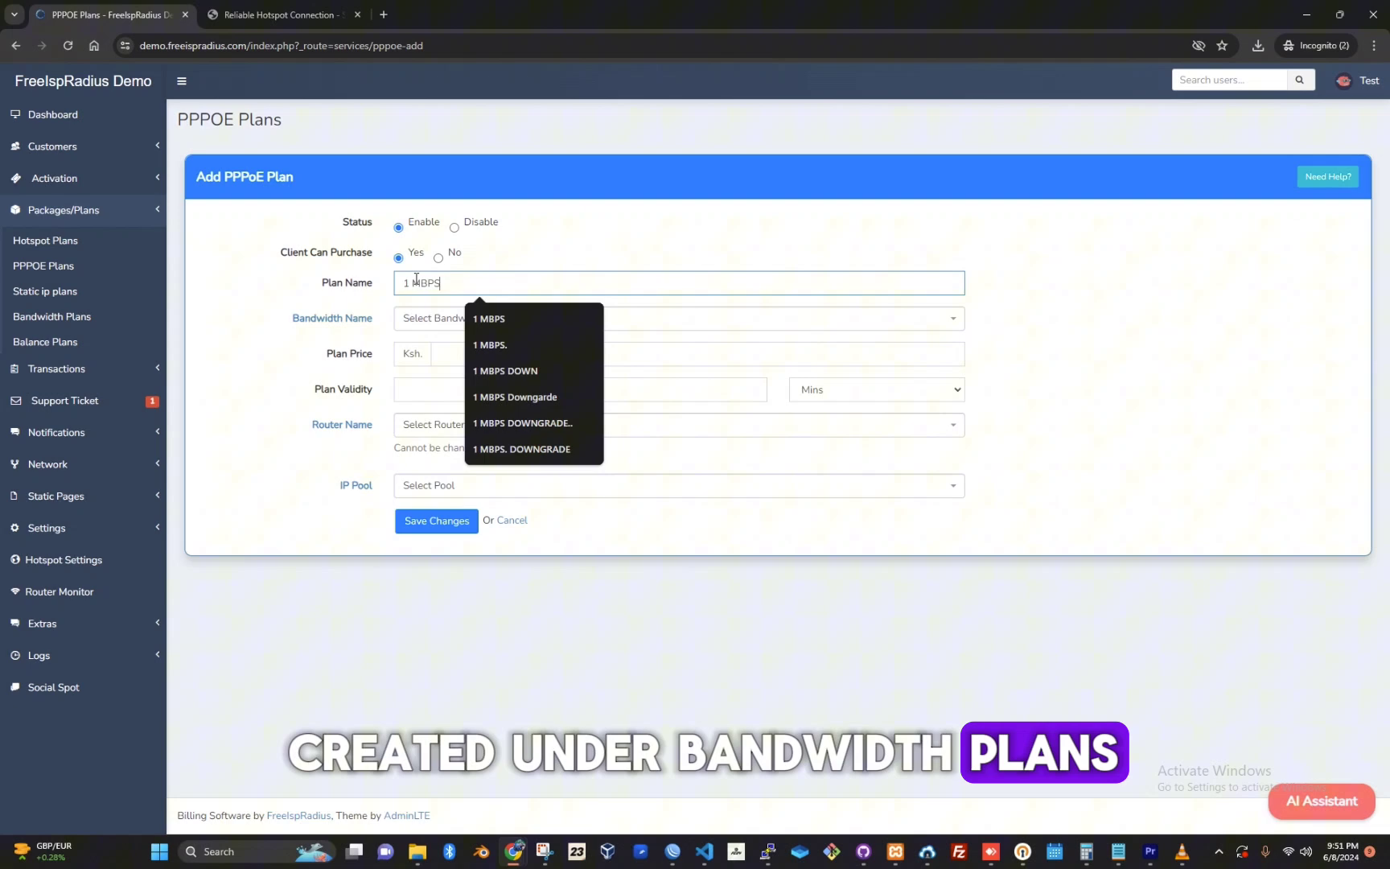
click(675, 320)
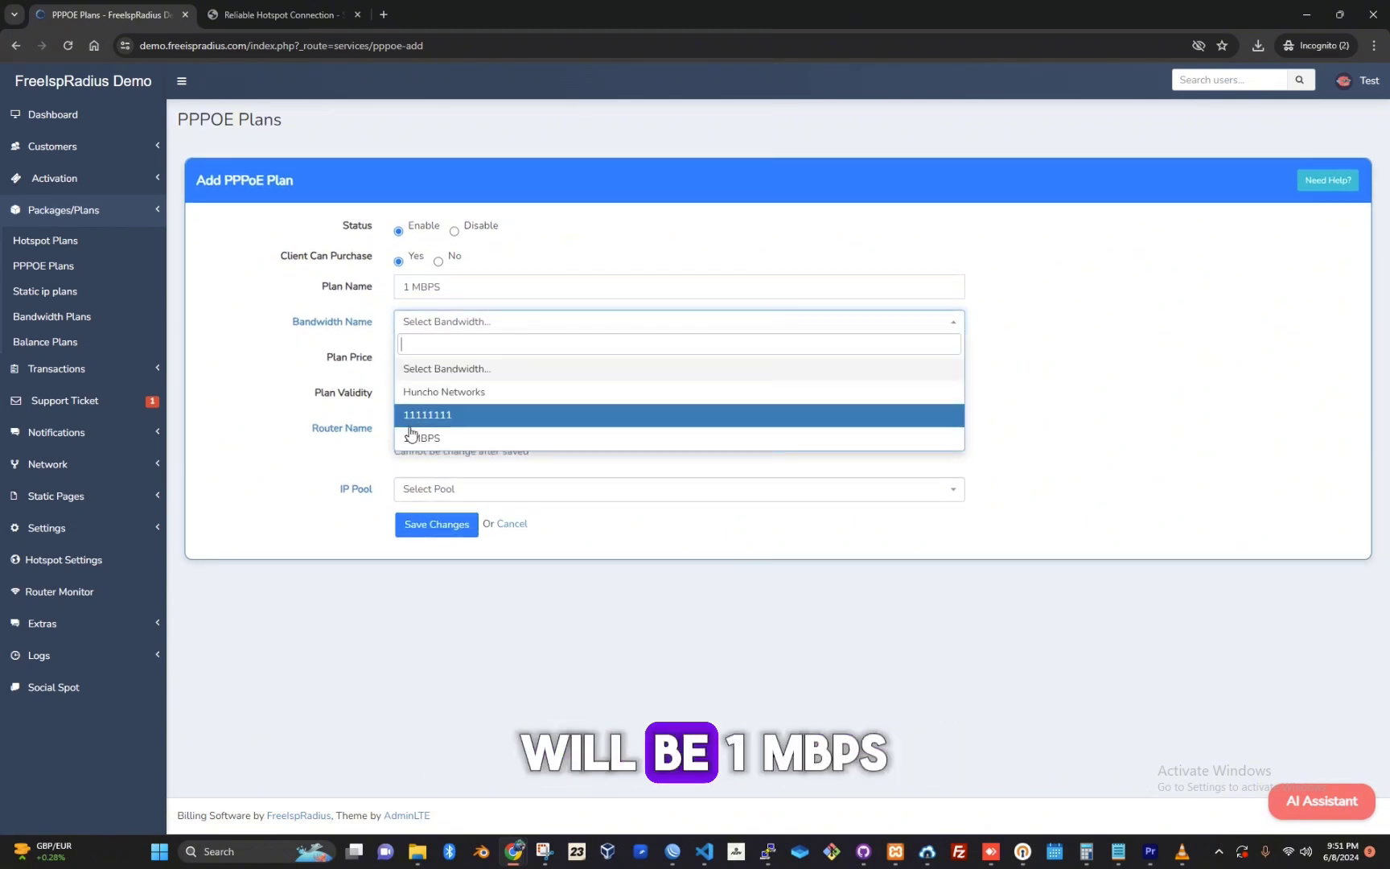
mouse_move(422, 438)
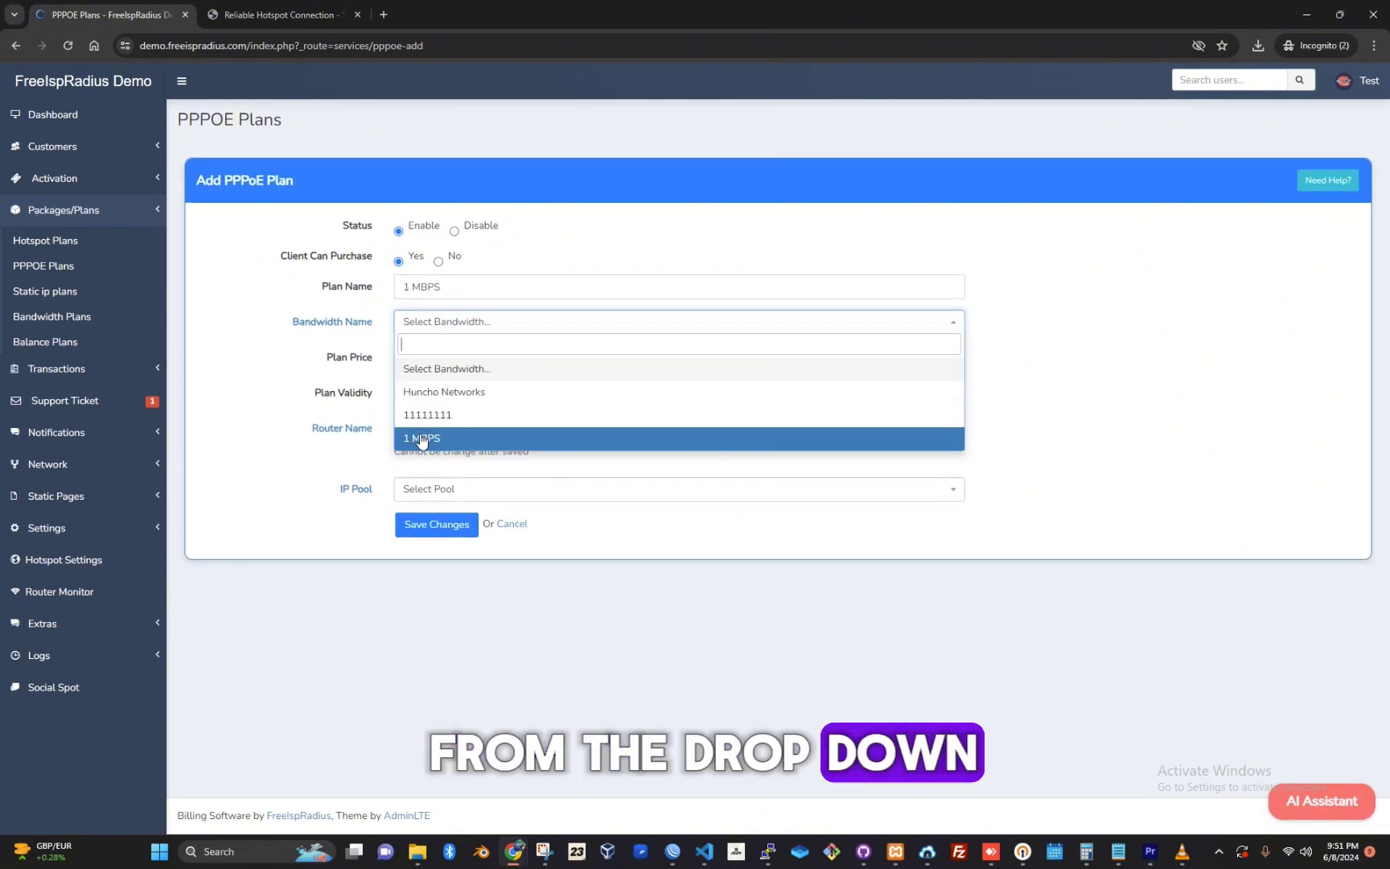
click(421, 438)
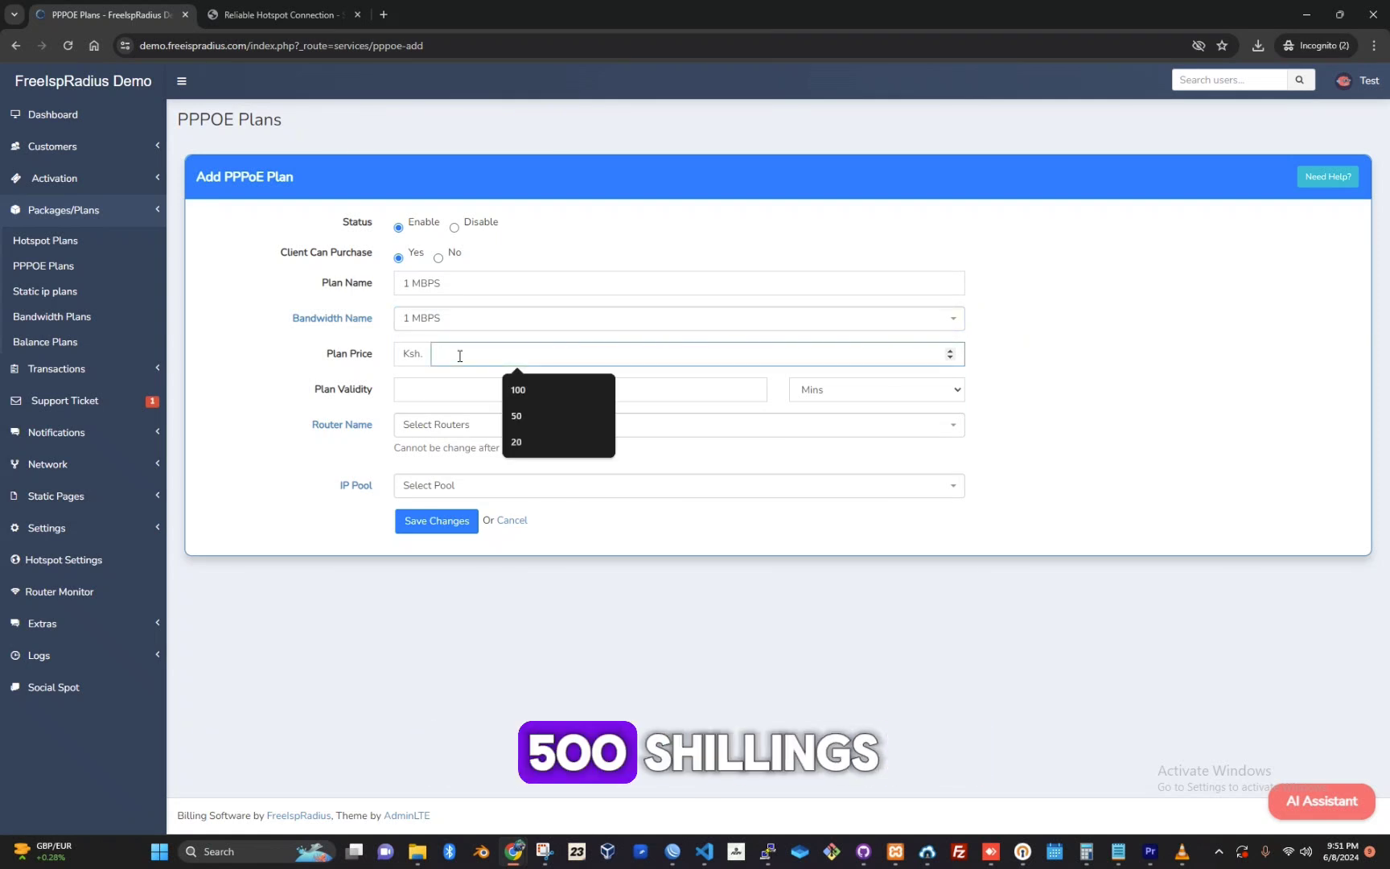
Price the plan at 500 Ksh with a validity of 1, choosing the month unit.
text(500)
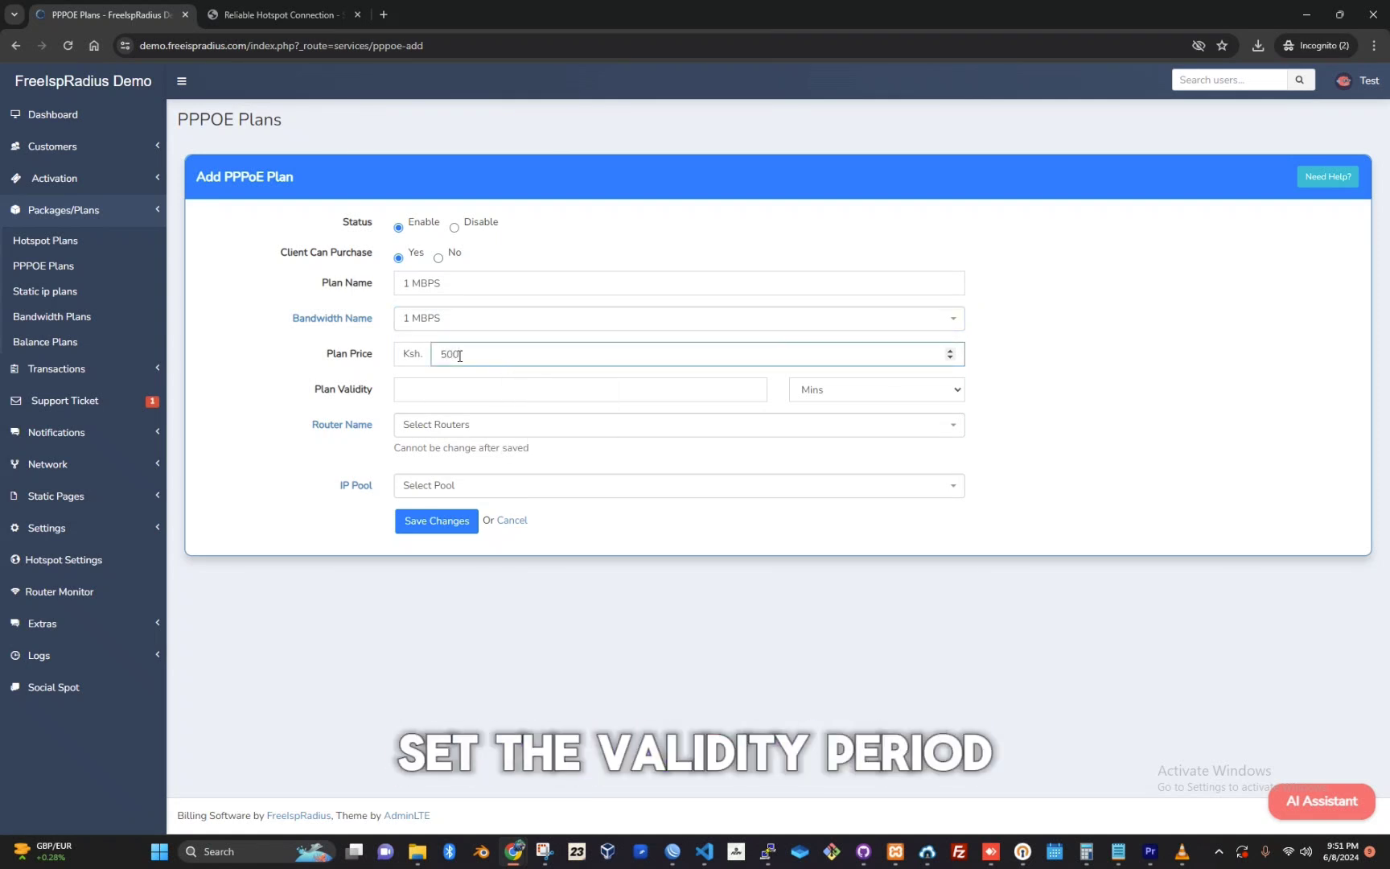
text(1)
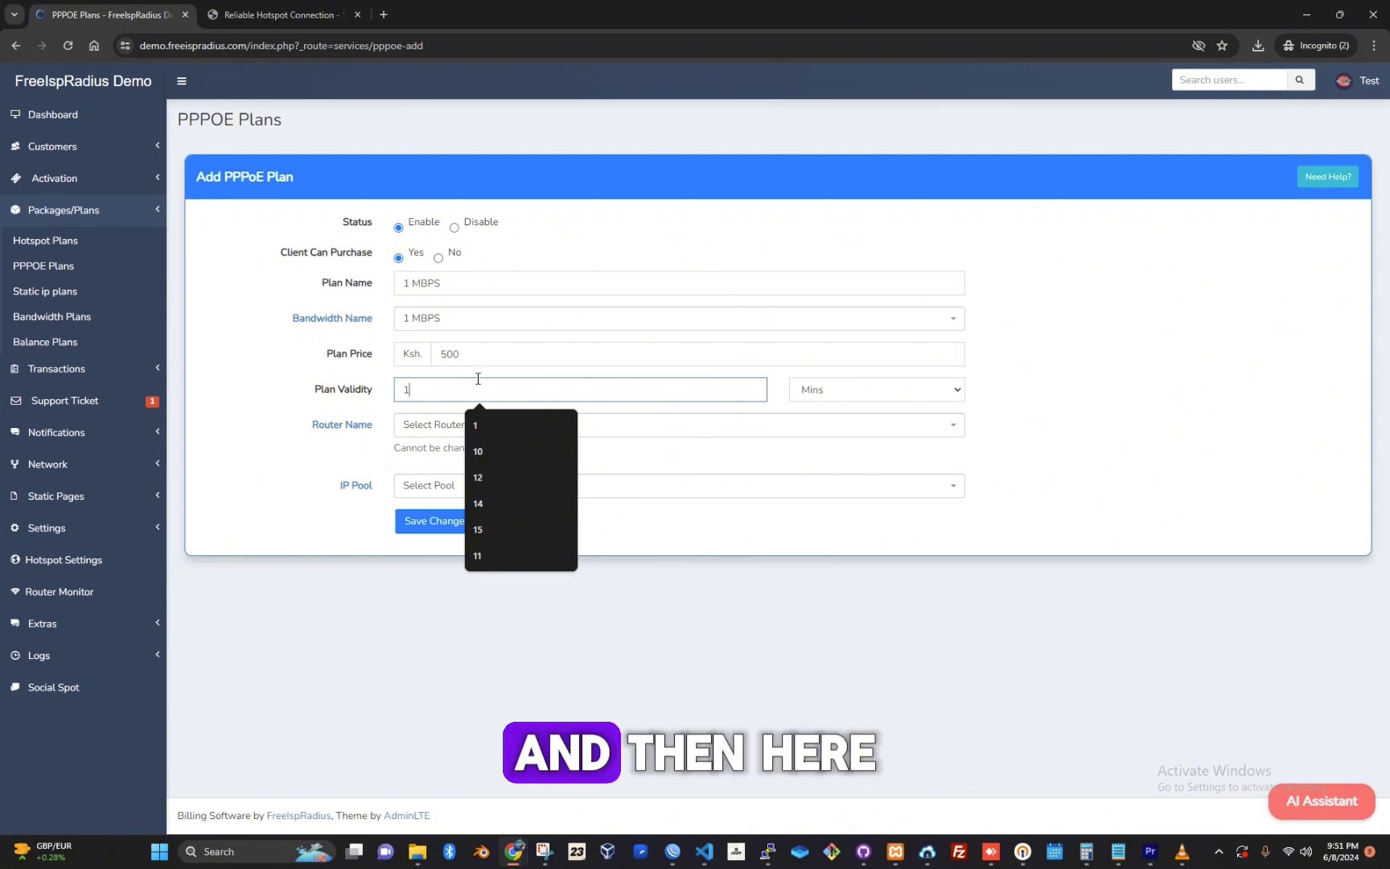
click(874, 389)
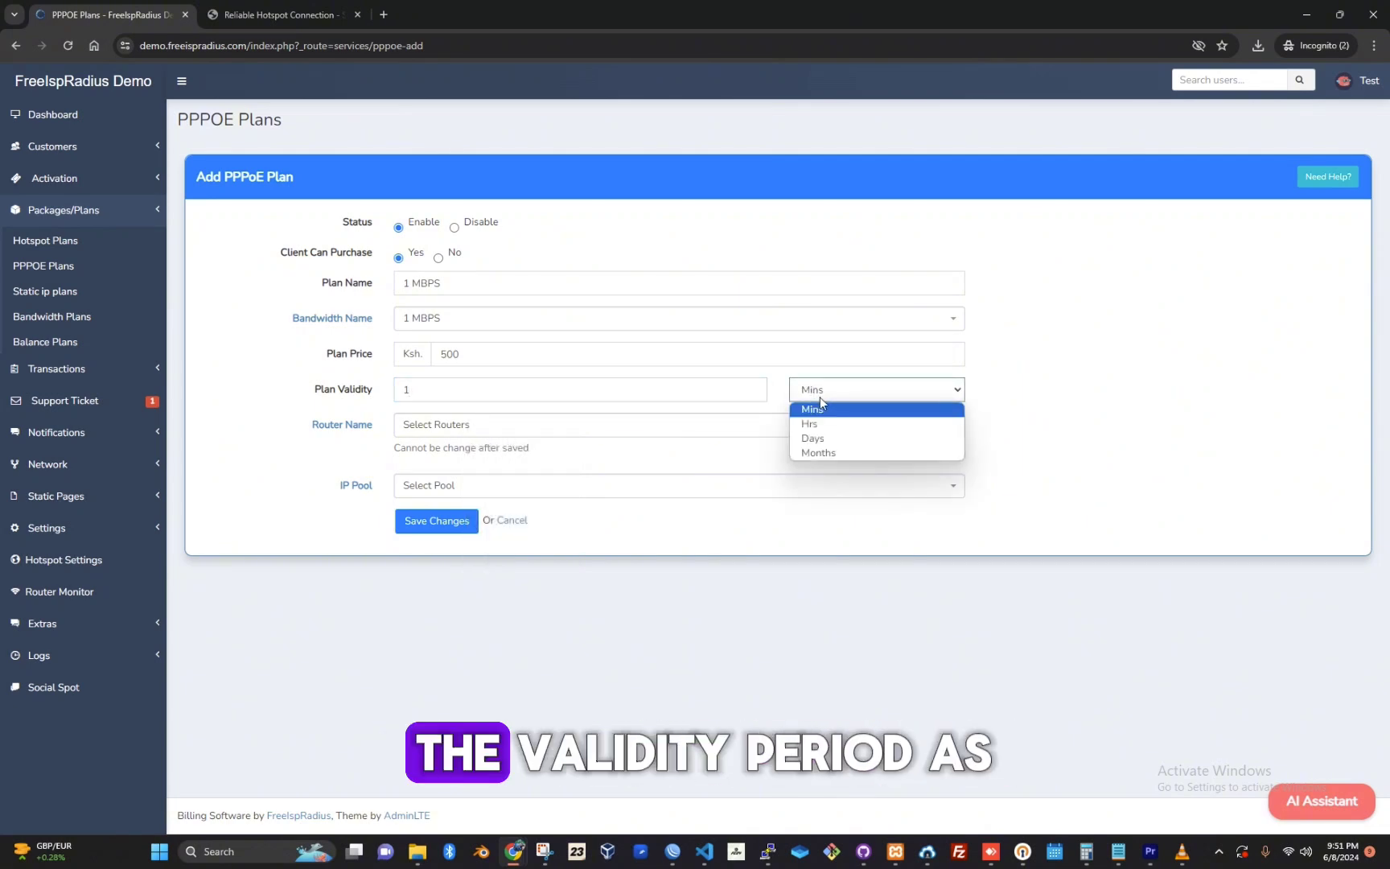
mouse_move(817, 454)
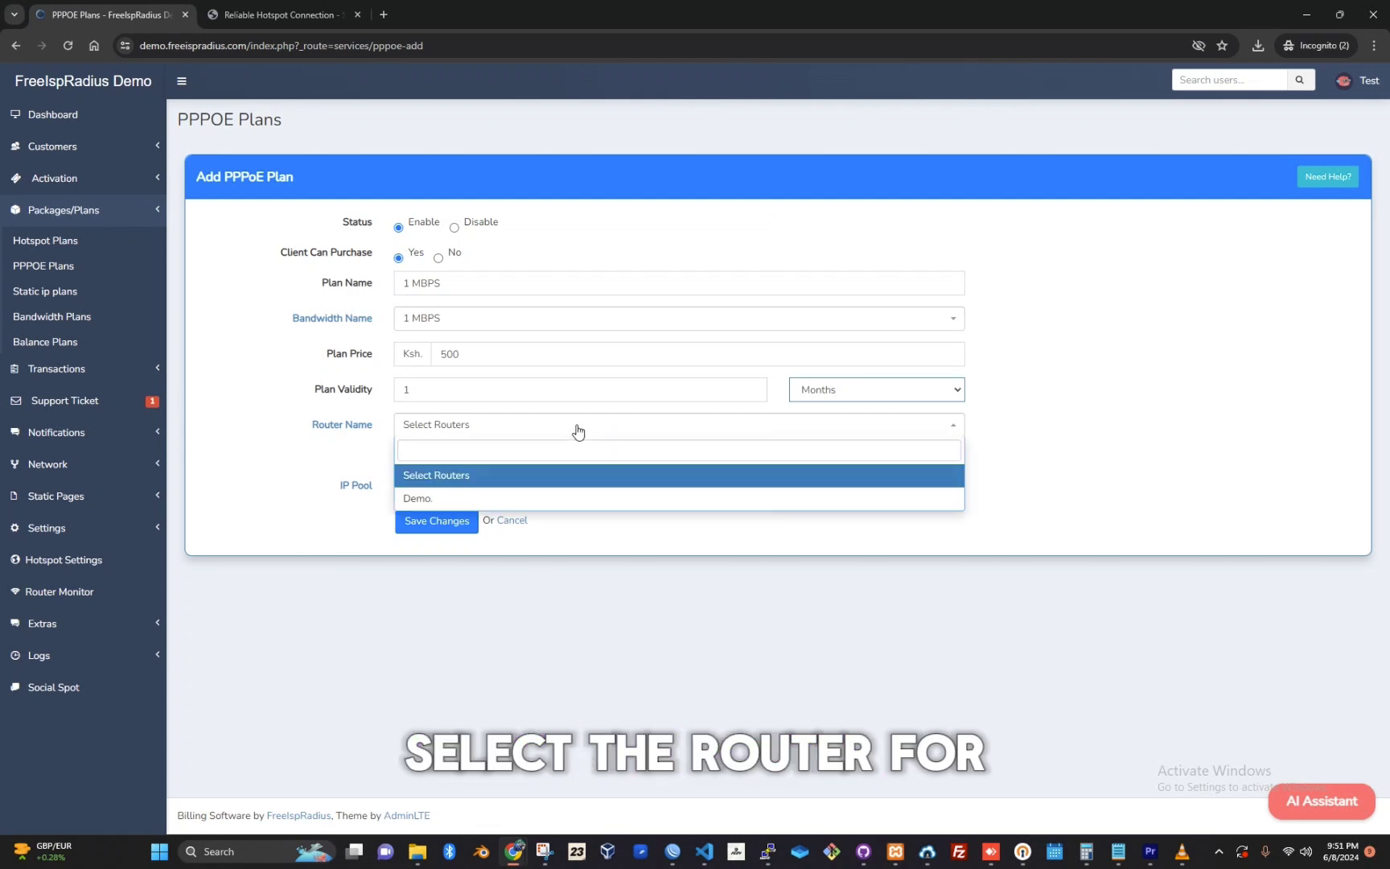
mouse_move(523, 501)
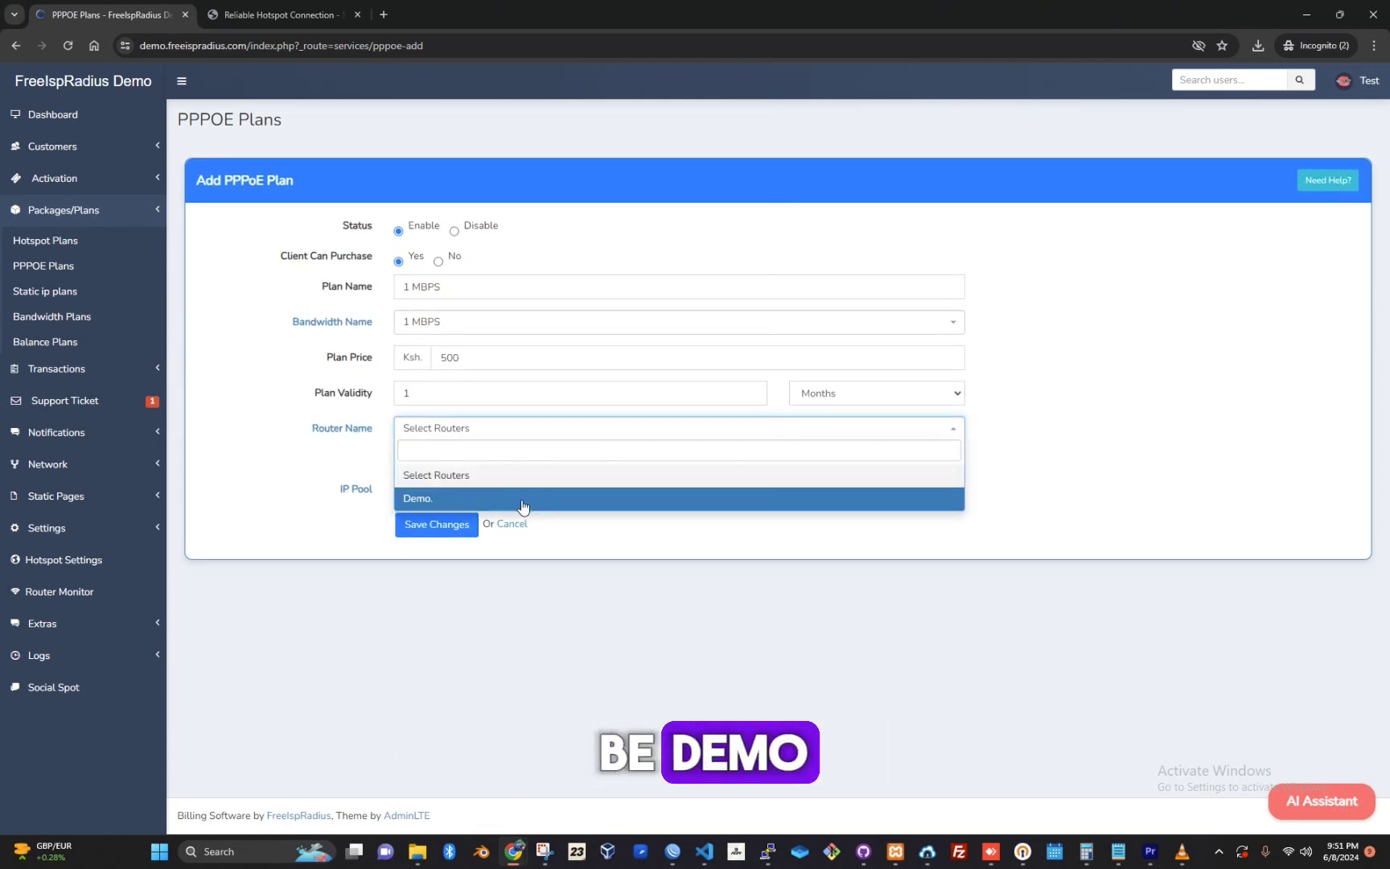
Assign the Demo router and PPPoE Active Pool, and rename the plan '1 MBPS.'.
click(417, 497)
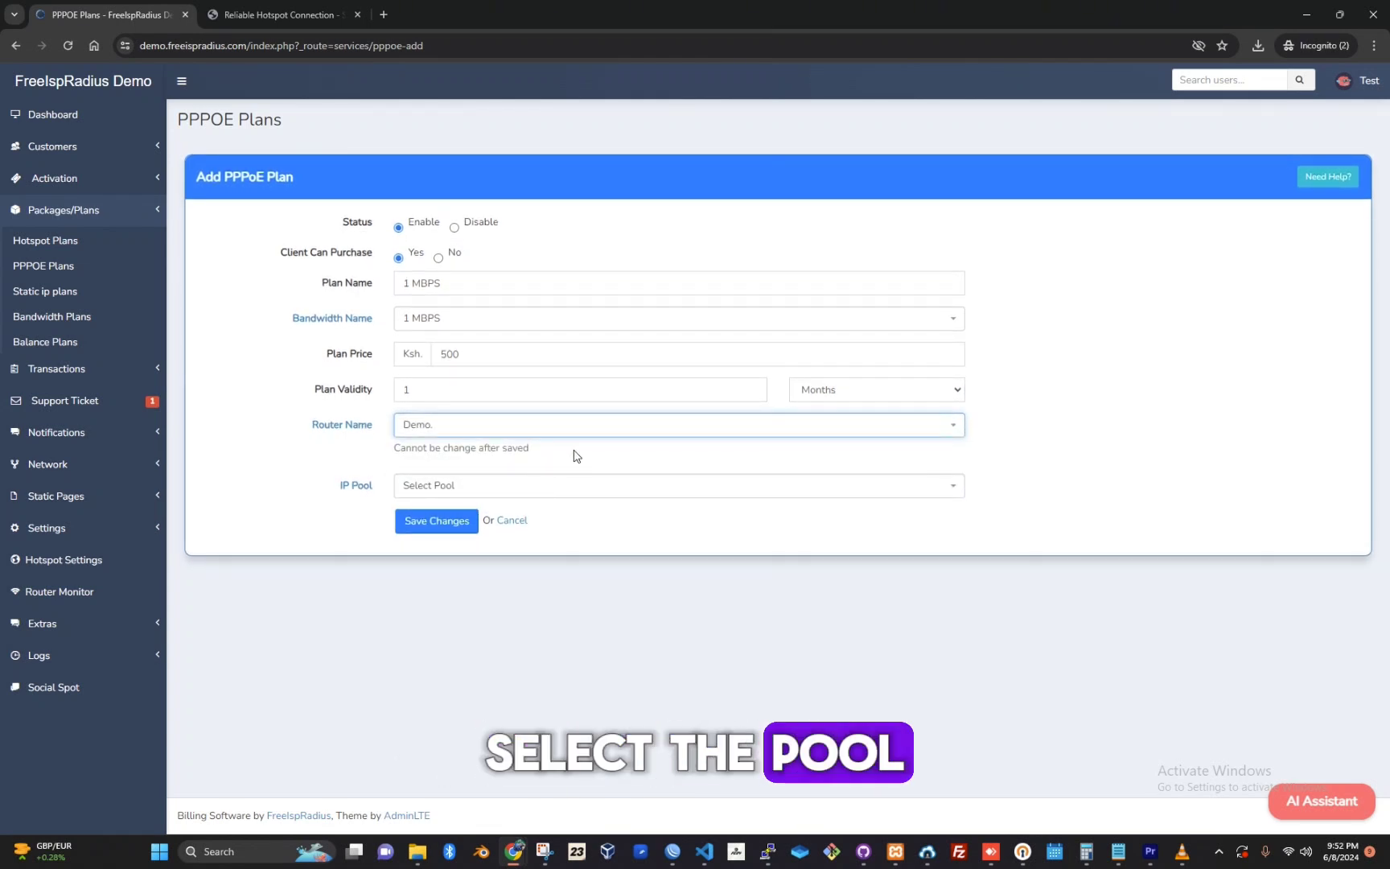
click(679, 484)
text(.)
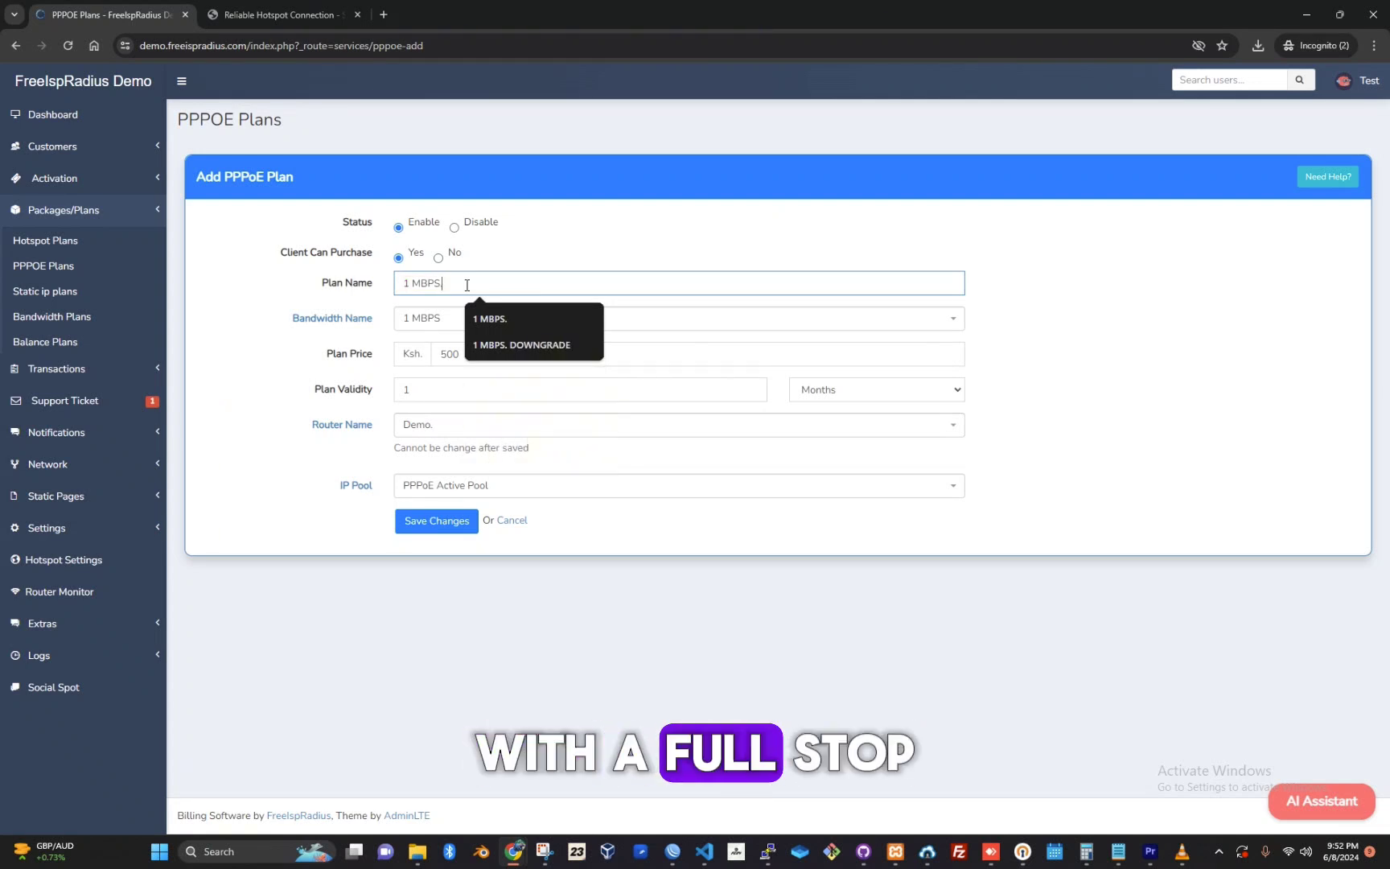
double_click(422, 283)
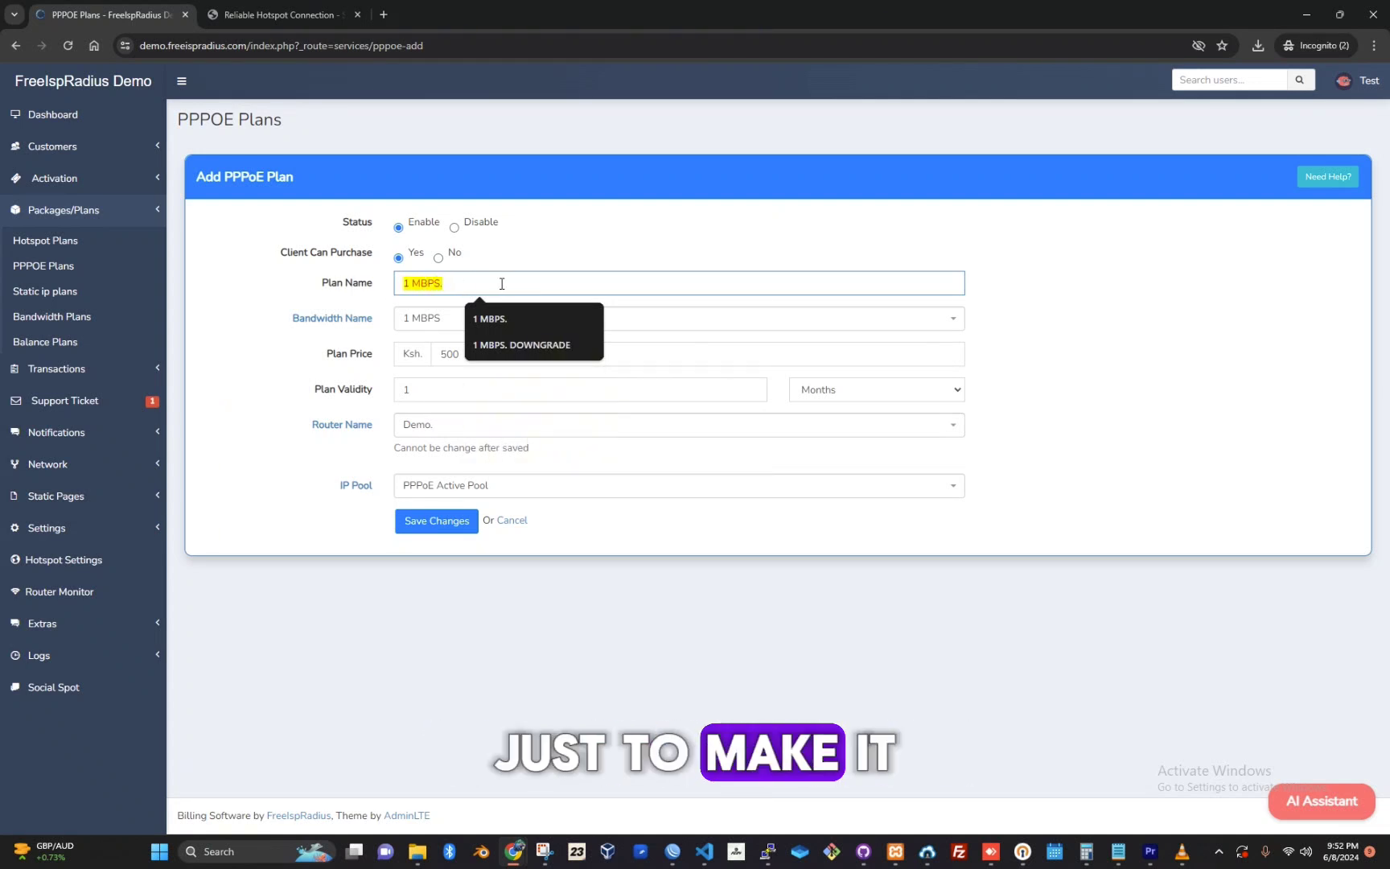